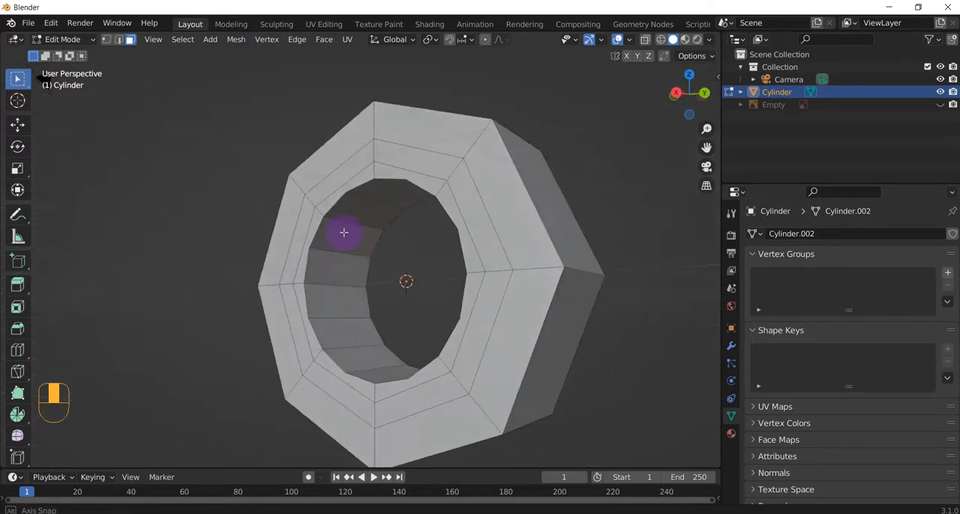
Turn the nut toward the viewer and try selecting inner hole faces one by one, then clear it
drag(343, 232, 537, 312)
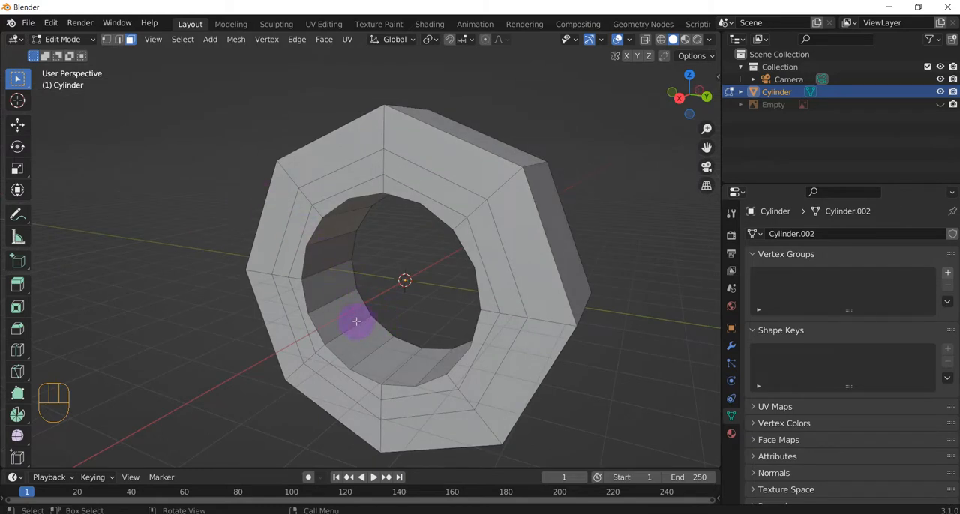
mouse_move(382, 304)
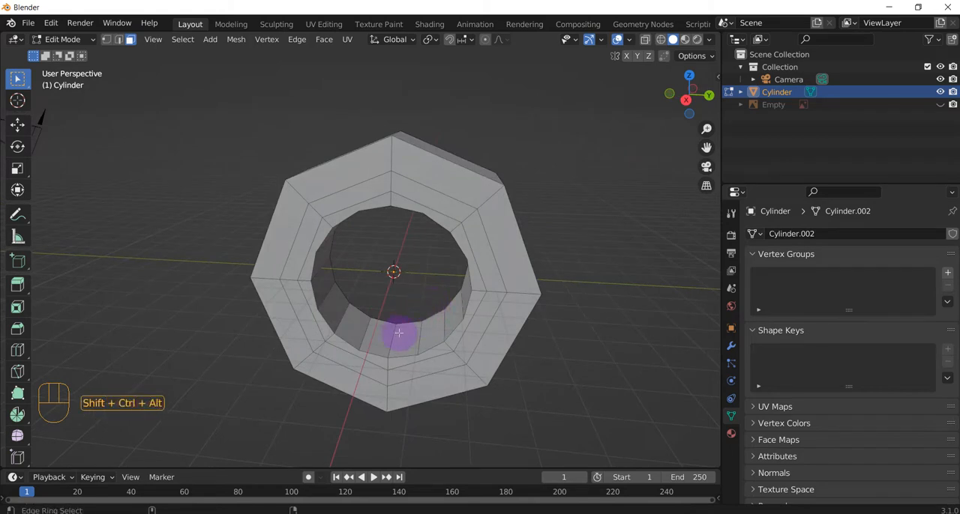
mouse_move(345, 288)
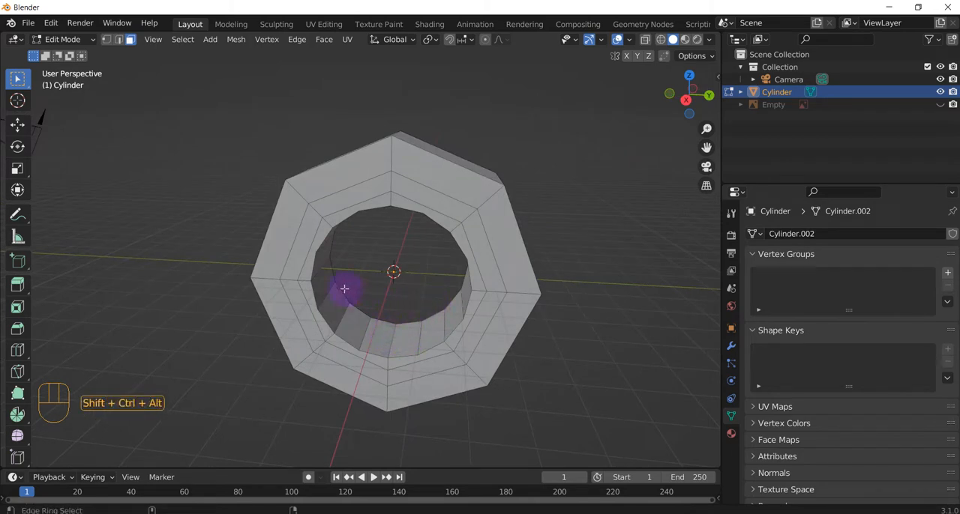
click(407, 341)
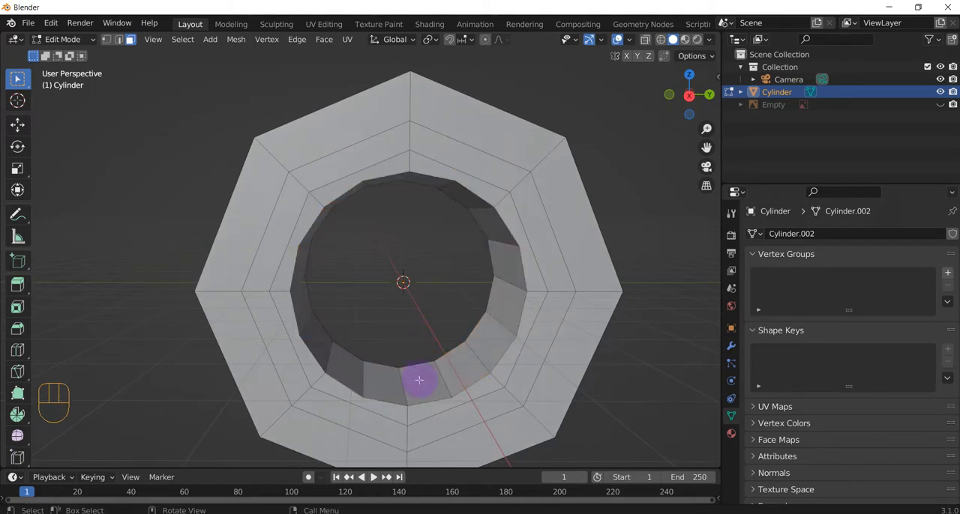
mouse_move(438, 450)
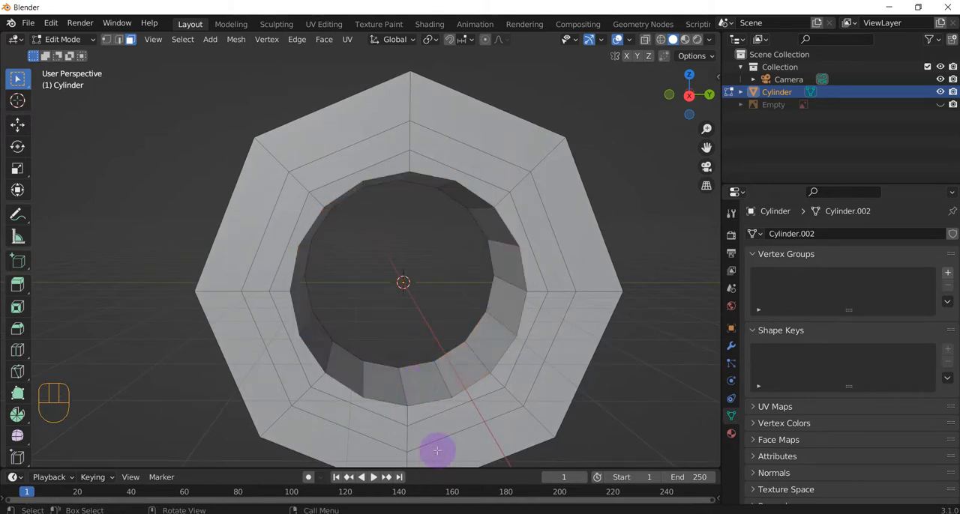
click(420, 387)
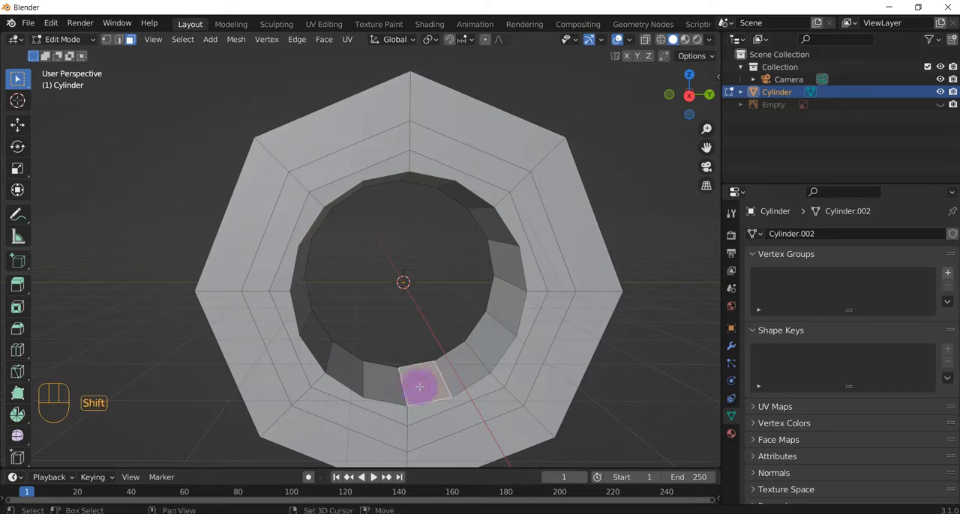
click(463, 372)
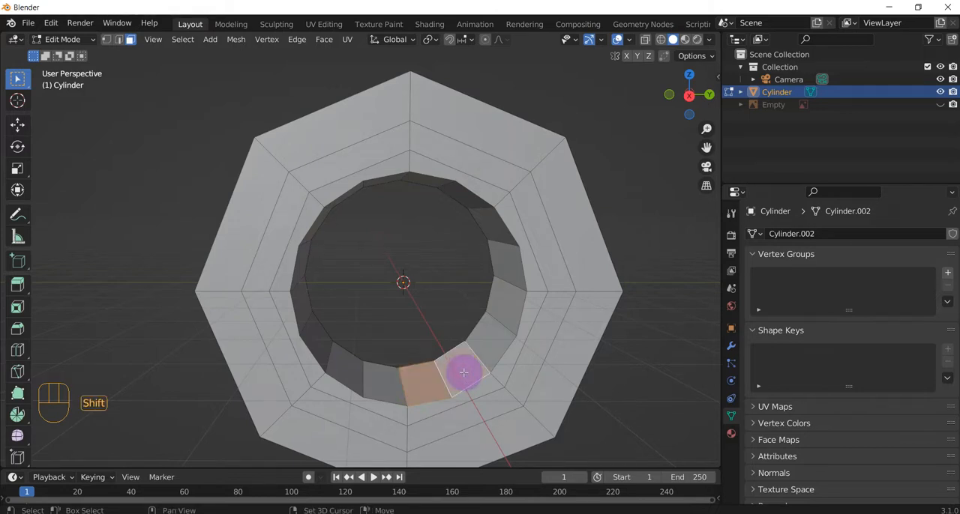
key(ctrl)
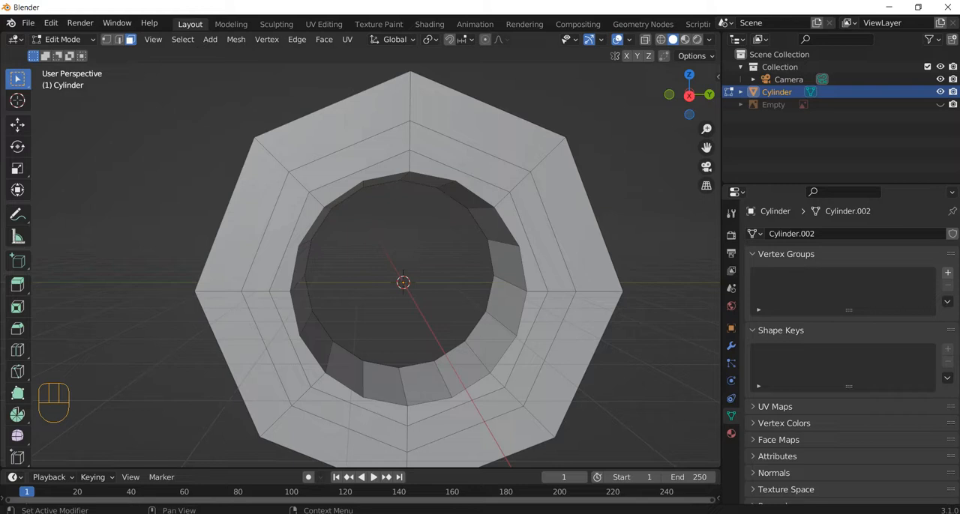
Edge-ring select the whole band of faces lining the nut's hole
click(423, 384)
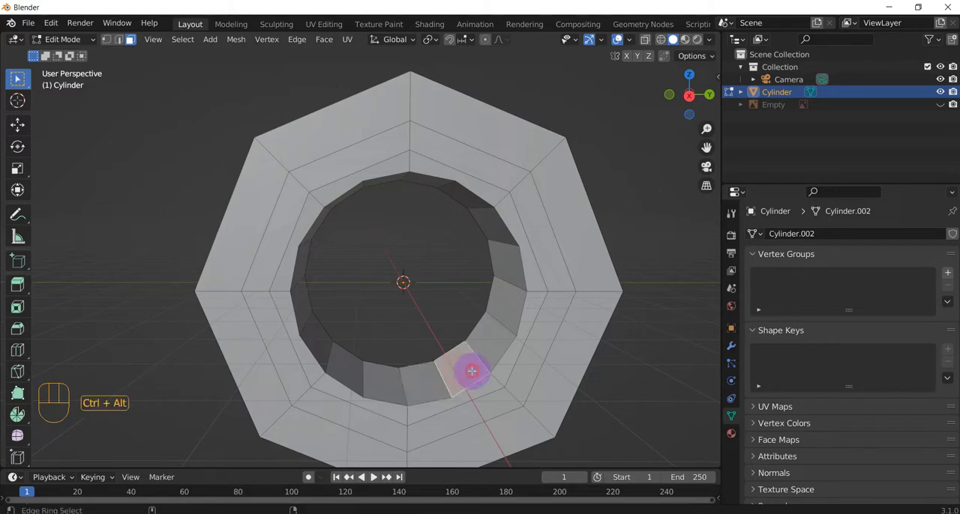
click(471, 372)
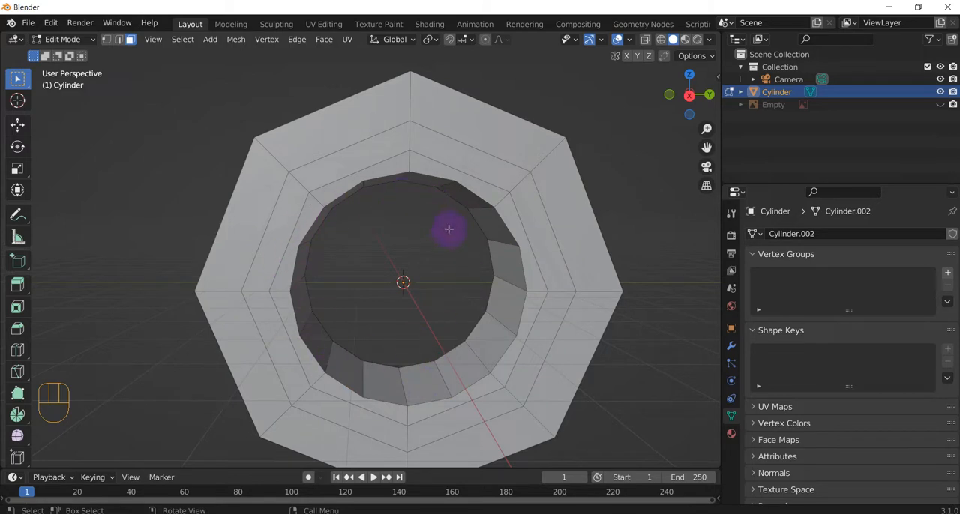
mouse_move(444, 282)
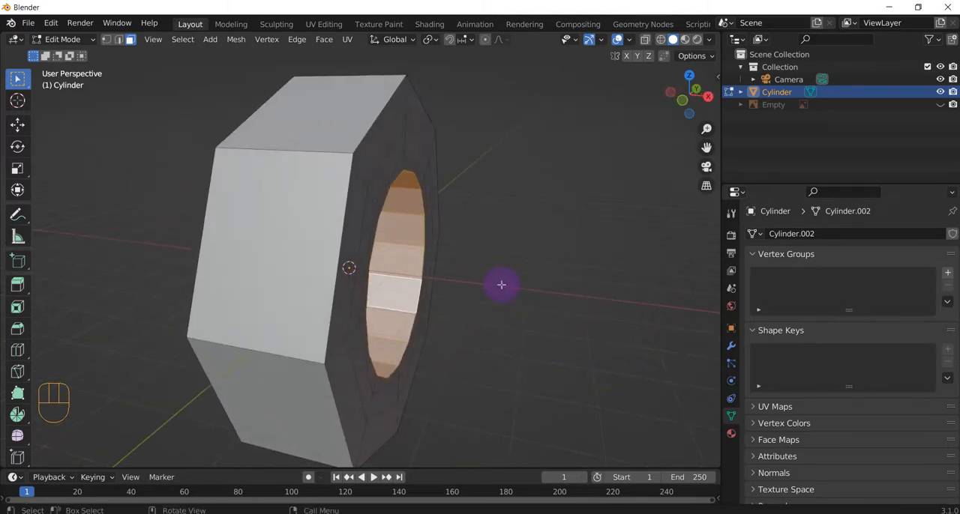
From front orthographic view, scale the selected face band constrained to the X axis
key(KP_1)
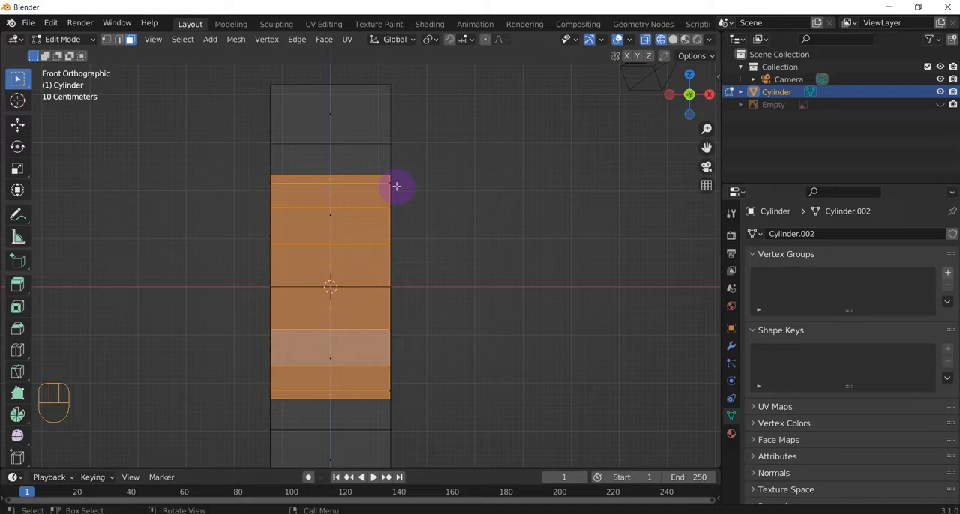
key(s)
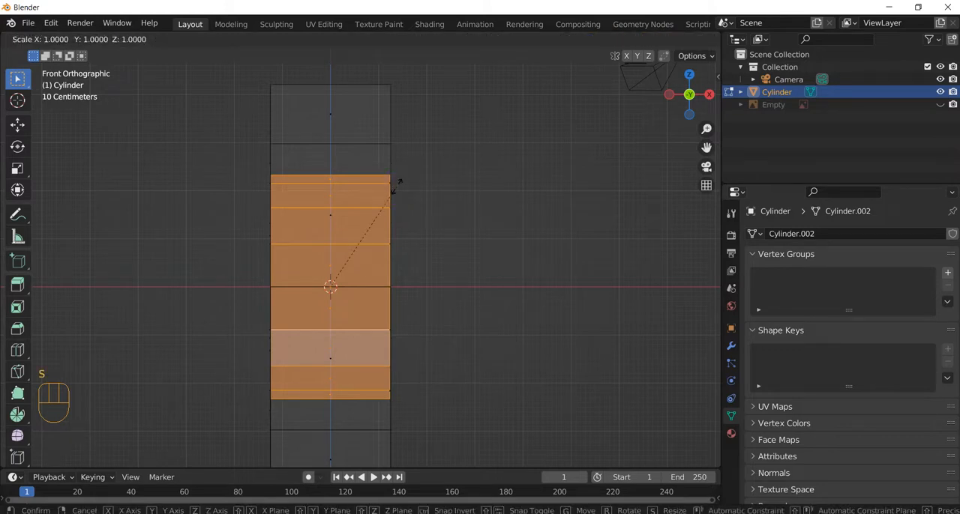
key(x)
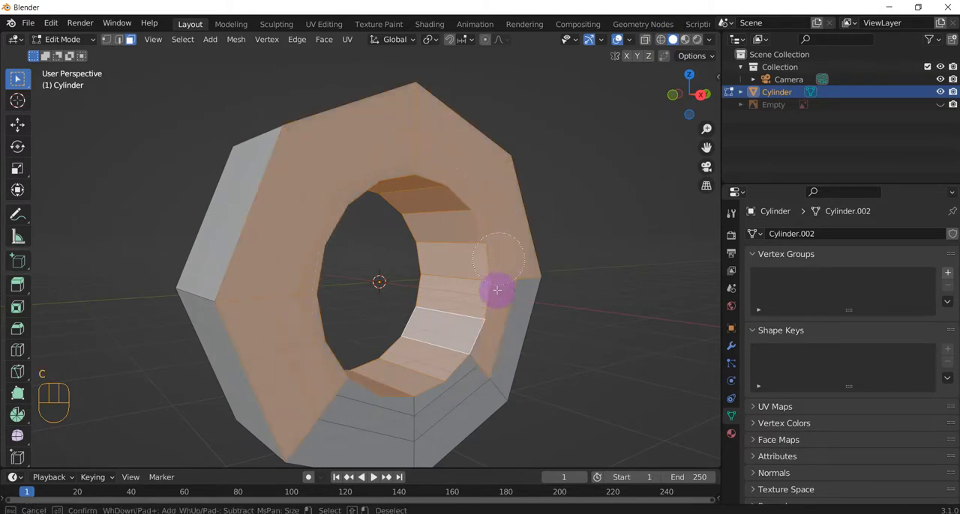
Circle-select the front rim and inner bore faces, then check the selection from another angle
drag(498, 291, 441, 331)
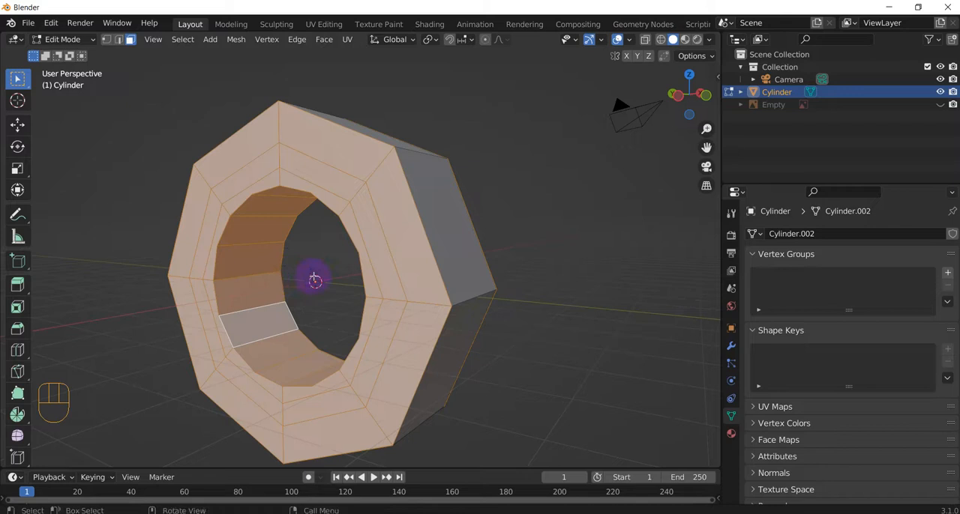
drag(338, 285, 368, 277)
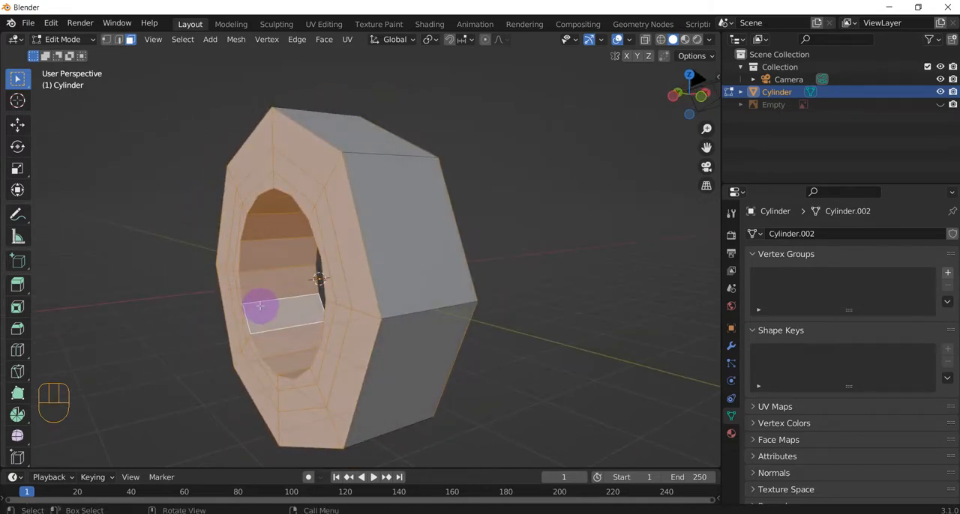
Return to front view and make the nut see-through to reach far-side faces
key(KP_1)
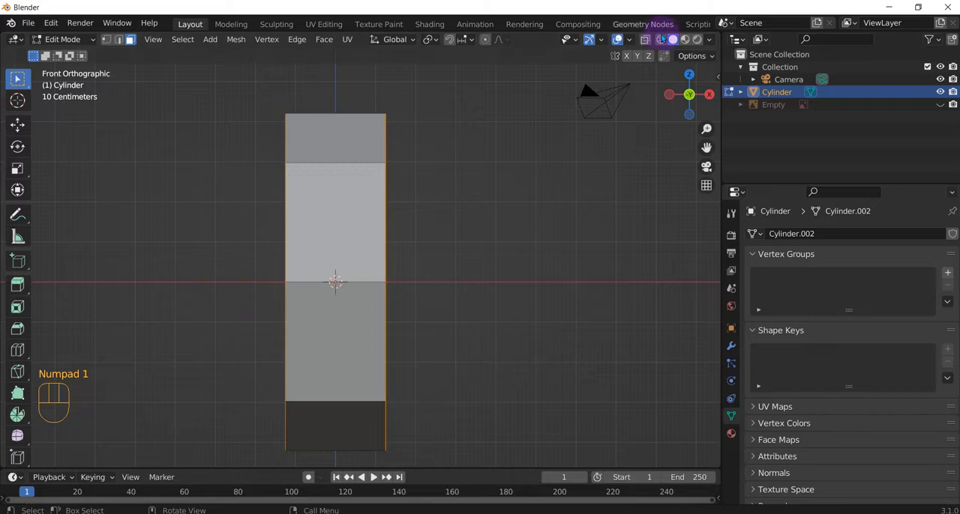
key(s)
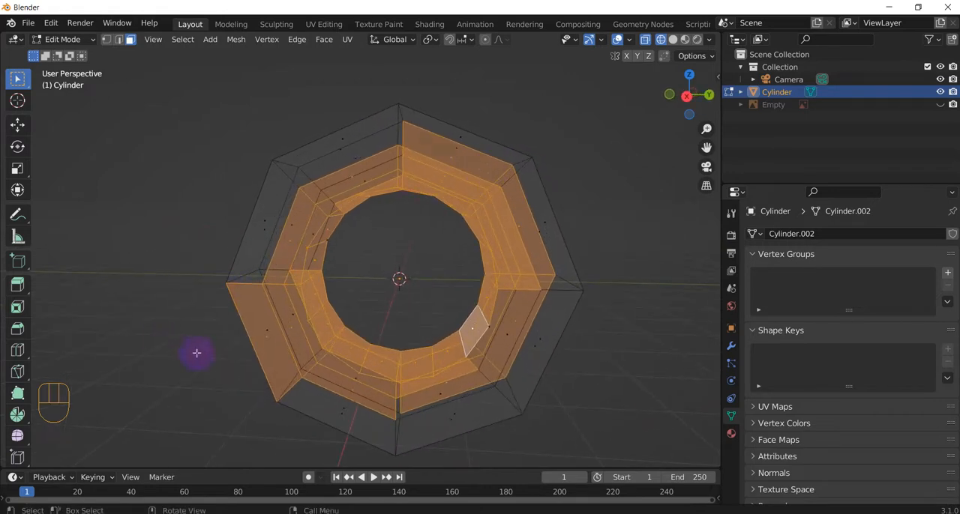
Paint-select the ring of faces in X-ray and finish it from the right side view
key(c)
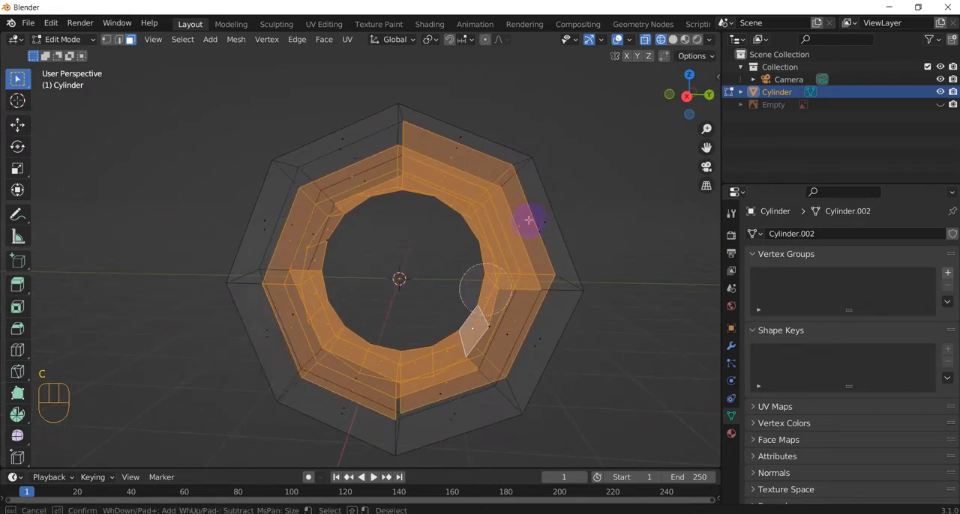
key(KP_3)
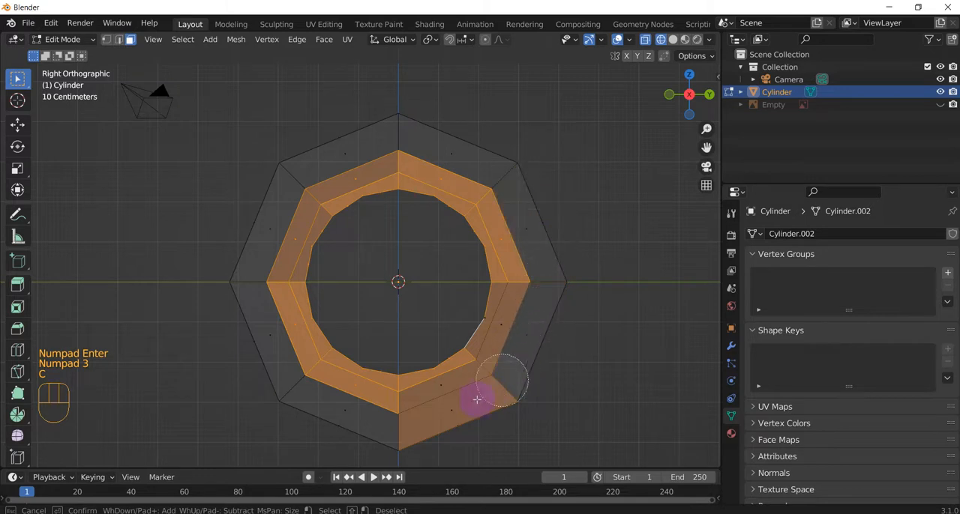
mouse_move(483, 323)
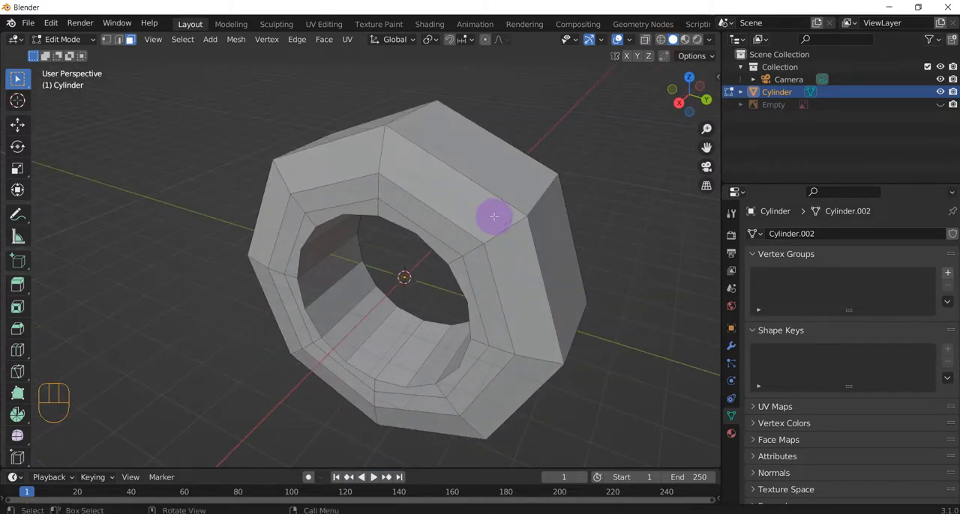
Edge-ring select the strip of faces across the top of the outer rim
click(462, 197)
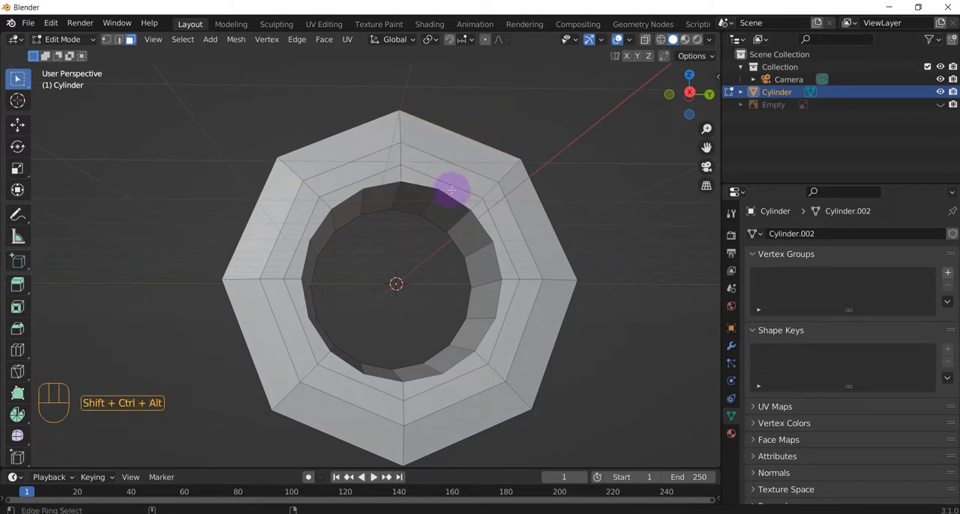
click(450, 192)
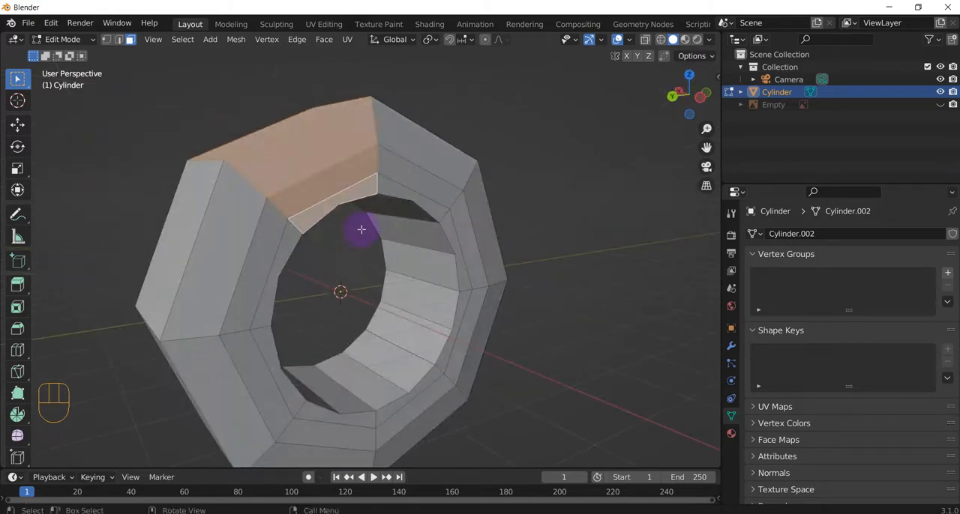
key(s)
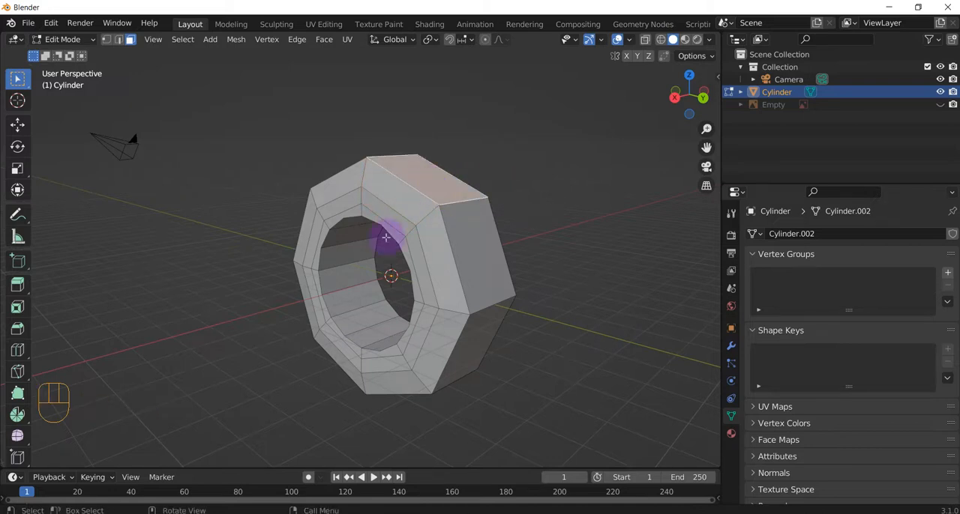
mouse_move(528, 296)
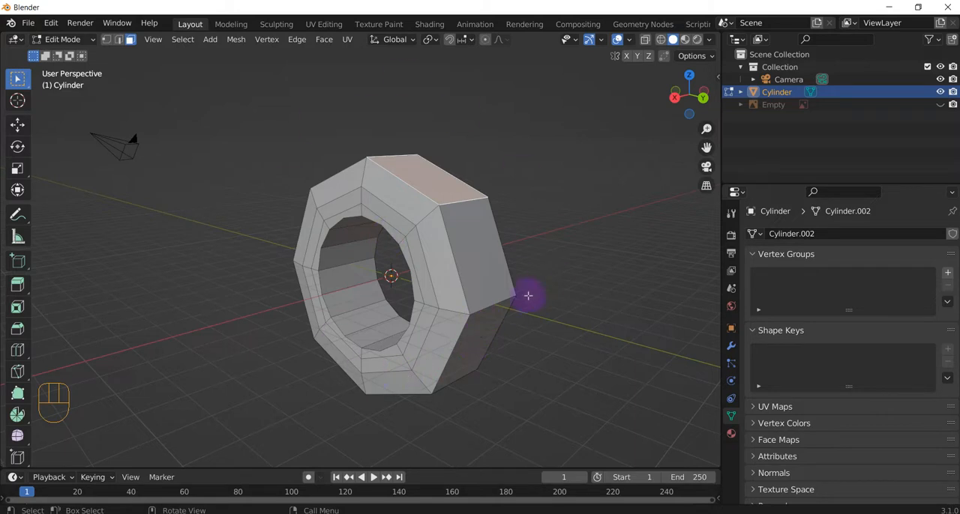
mouse_move(516, 282)
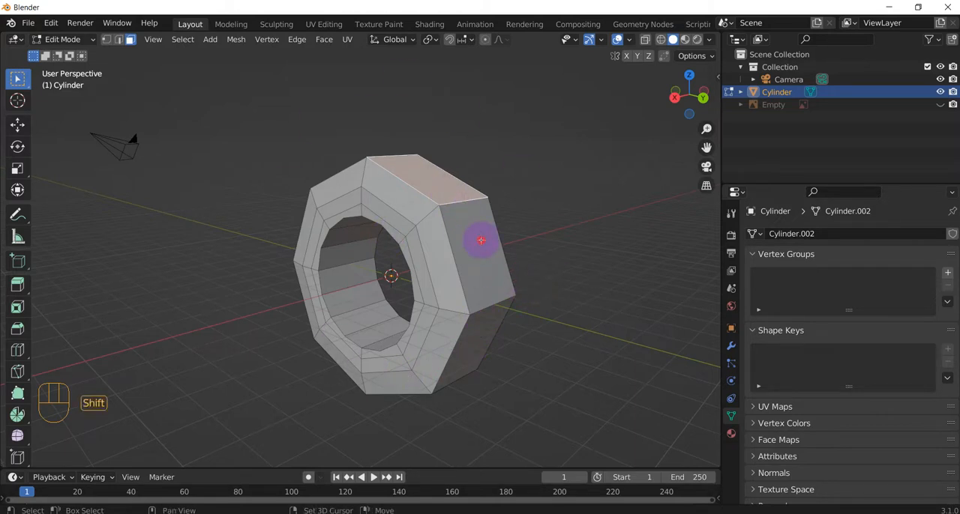
Add the nut's flat outer side face to the existing top-face selection
click(480, 240)
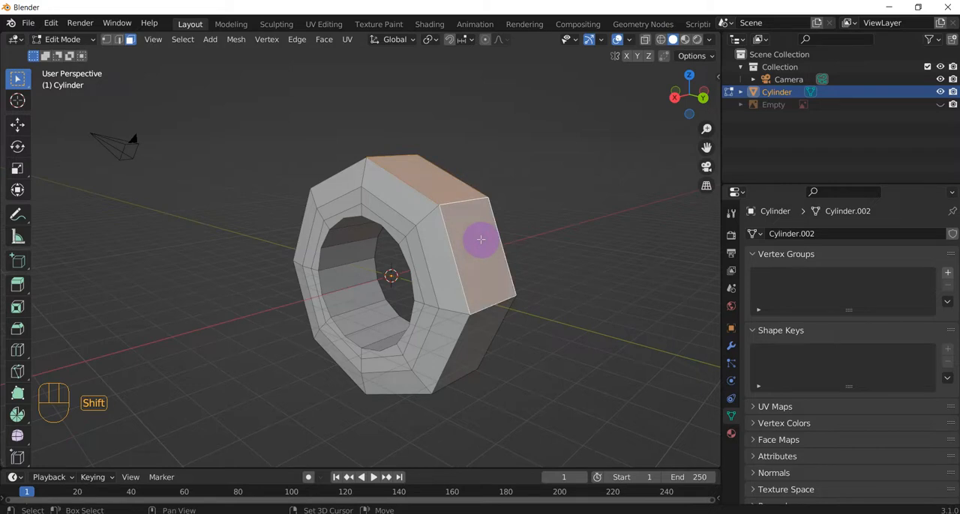